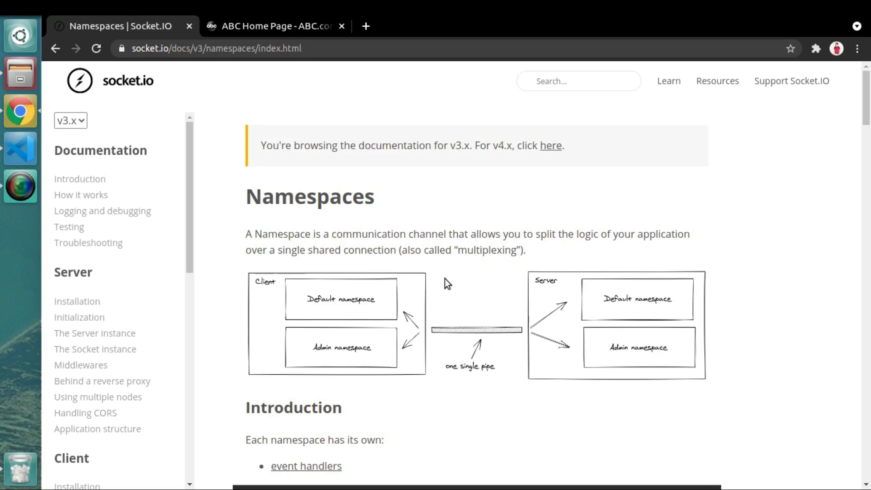
pyautogui.moveTo(385, 349)
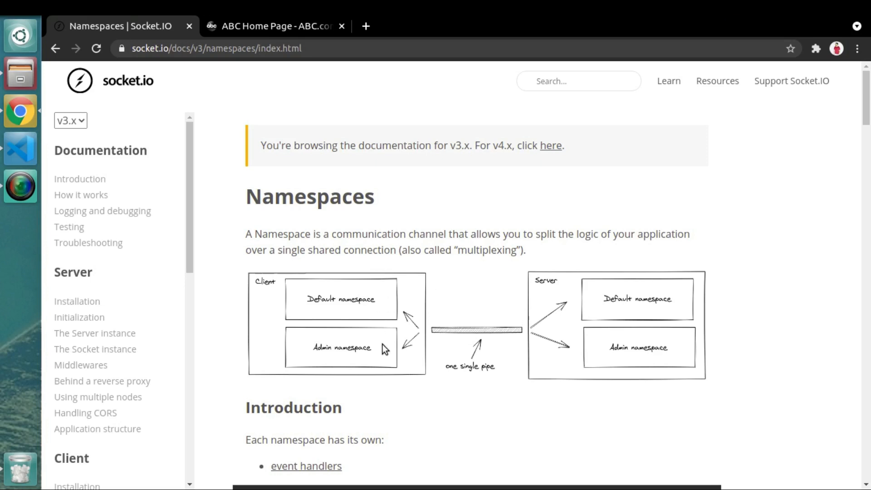
pyautogui.moveTo(404, 293)
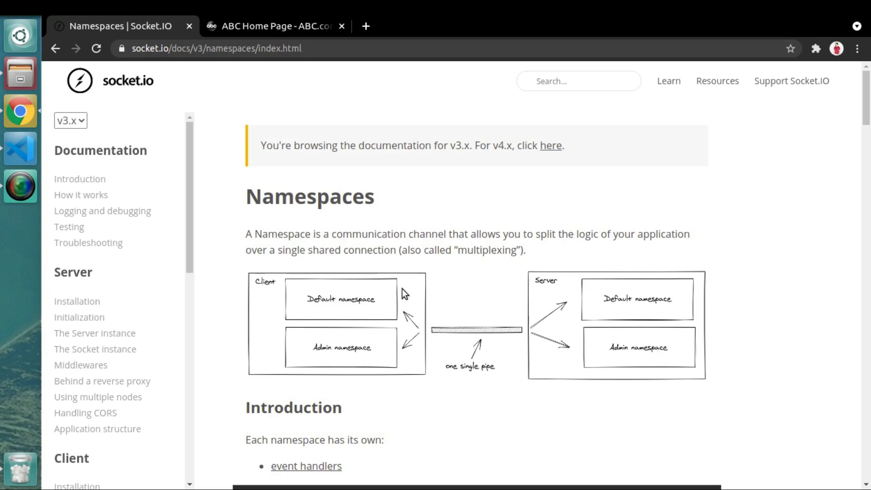
pyautogui.moveTo(612, 295)
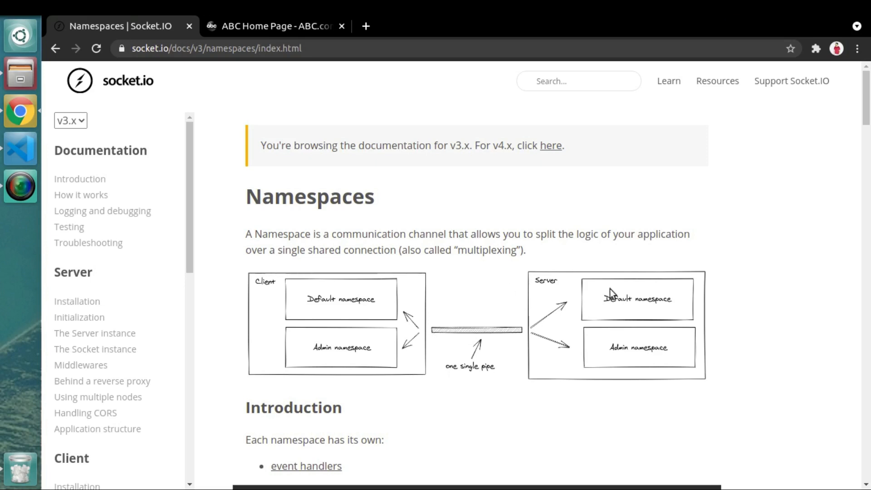
pyautogui.moveTo(679, 316)
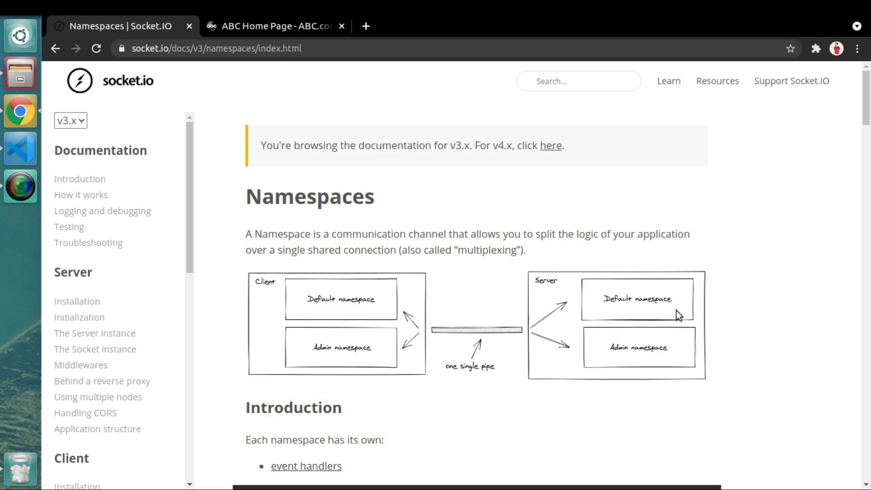
# - Switch from the Socket.IO Namespaces page to the 'ABC Home Page - ABC.com' tab
pyautogui.click(272, 26)
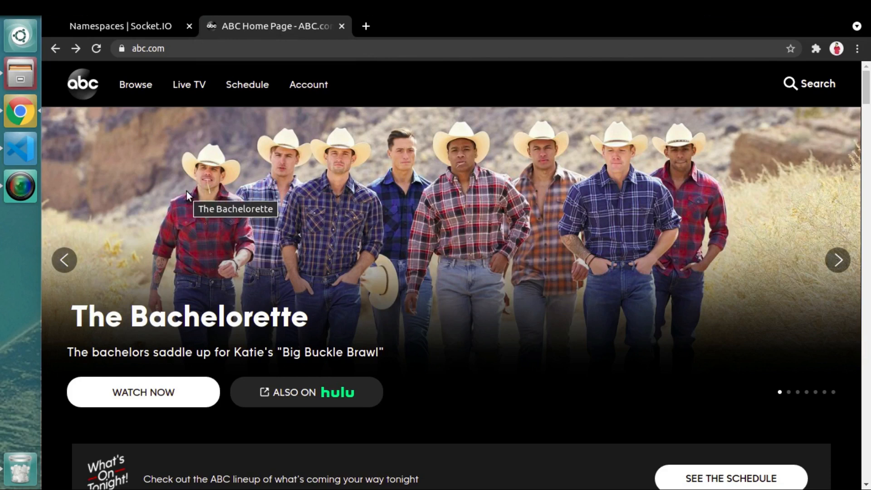
# - Browse ABC.com's current show listings, then return to the Namespaces | Socket.IO tab
pyautogui.click(147, 48)
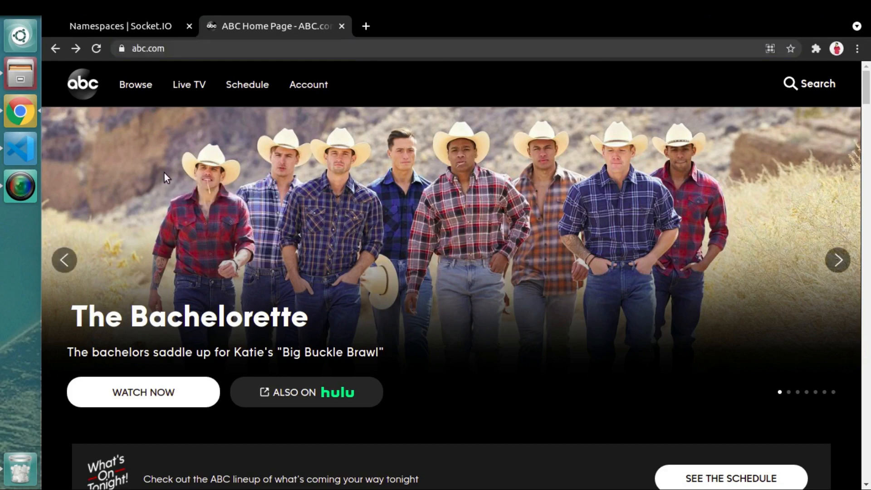
pyautogui.click(136, 84)
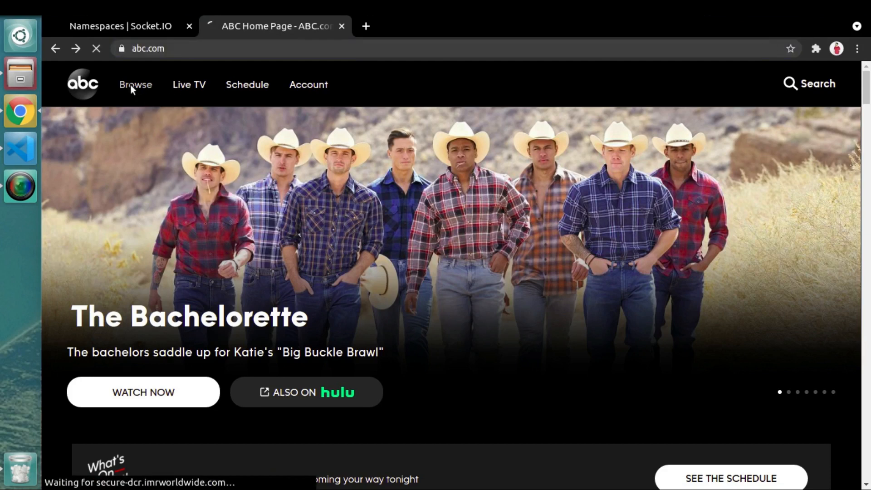
pyautogui.click(136, 85)
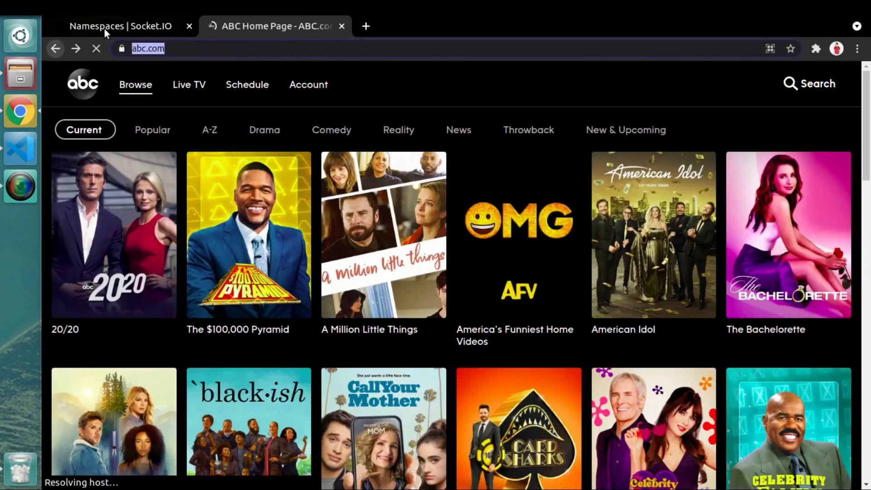
pyautogui.click(119, 27)
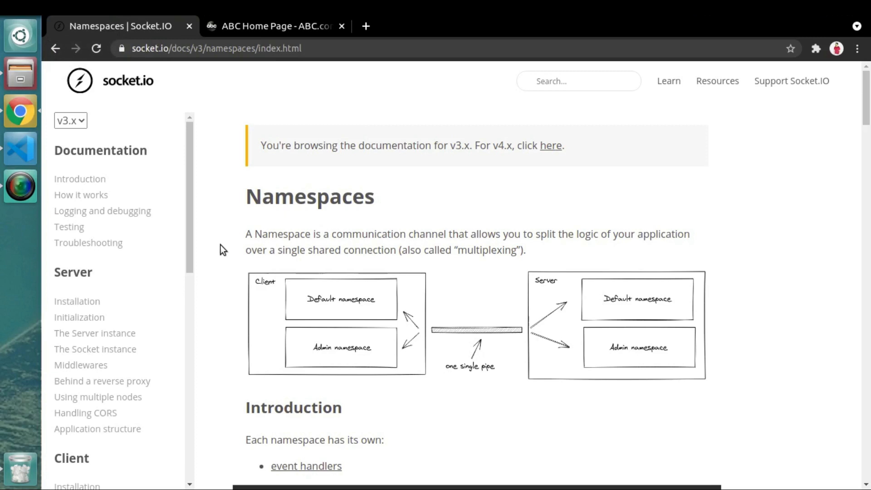
pyautogui.moveTo(582, 241)
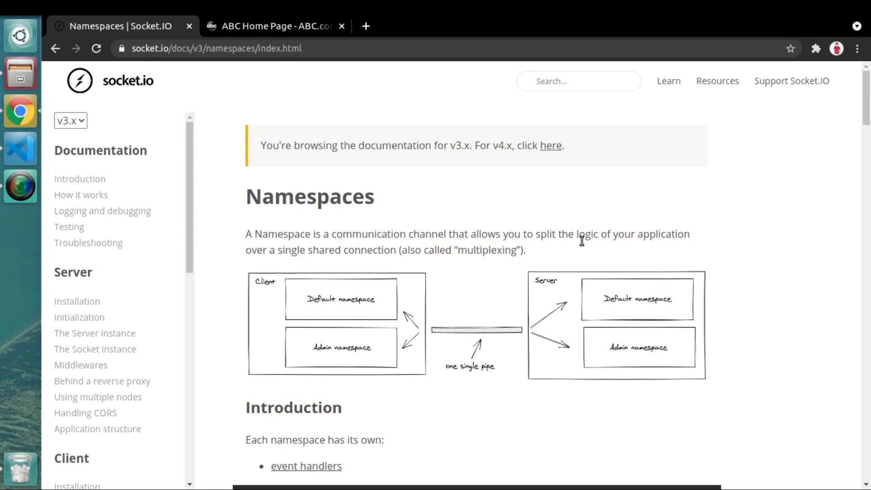
pyautogui.moveTo(412, 240)
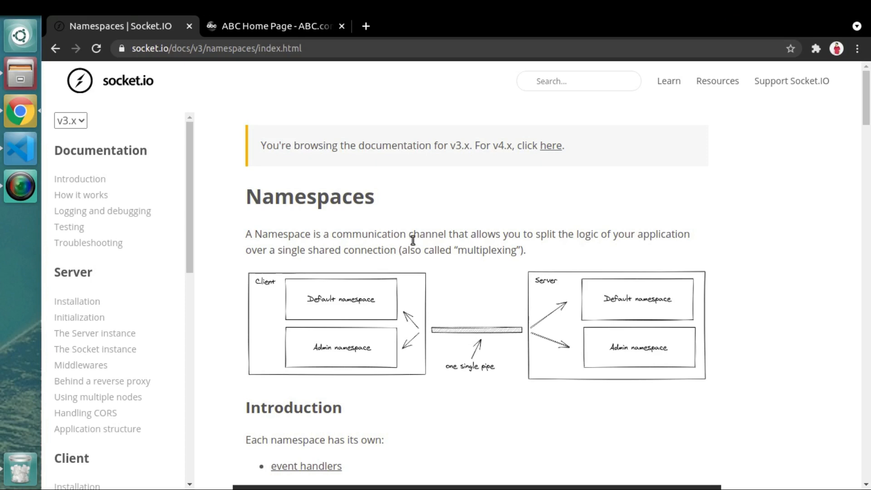
pyautogui.moveTo(413, 337)
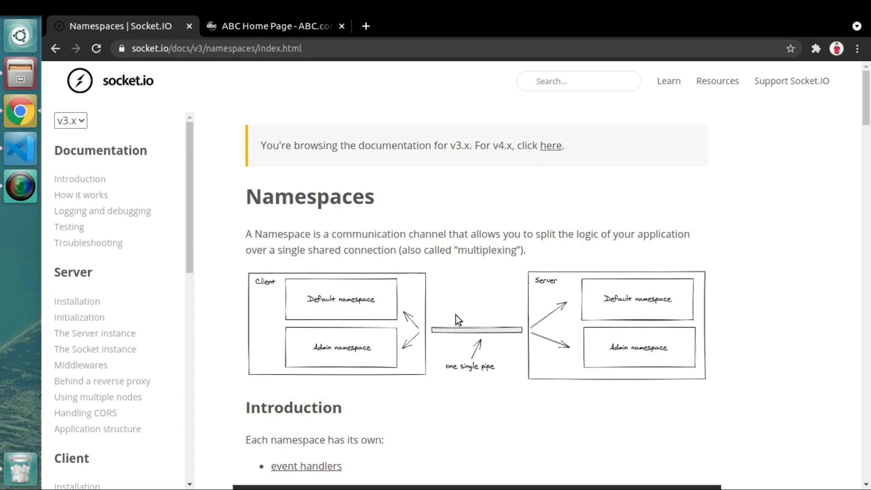
pyautogui.moveTo(486, 316)
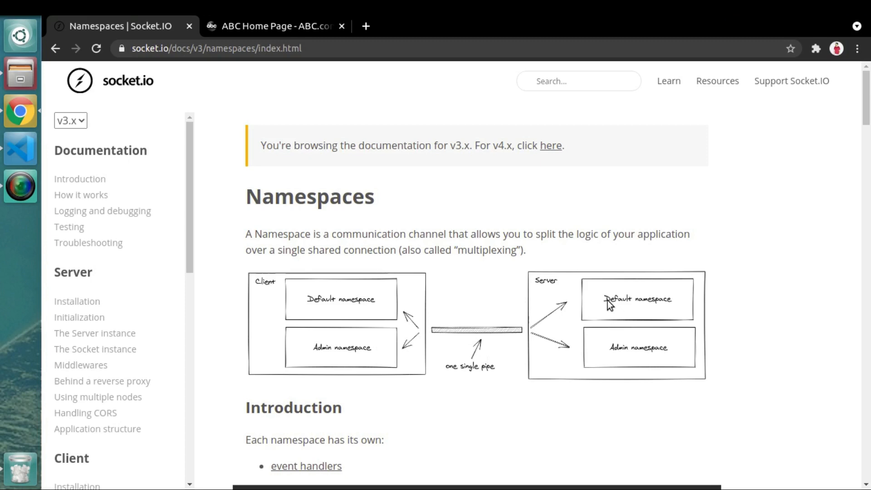
pyautogui.moveTo(633, 292)
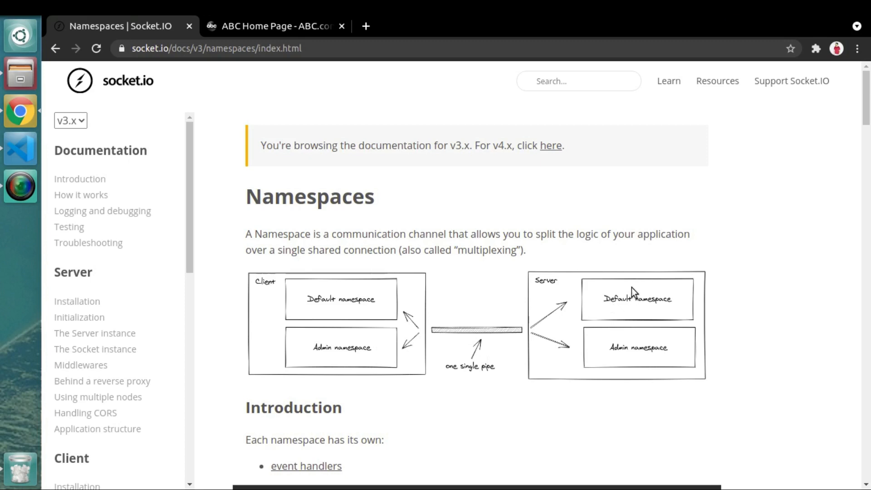
pyautogui.moveTo(611, 297)
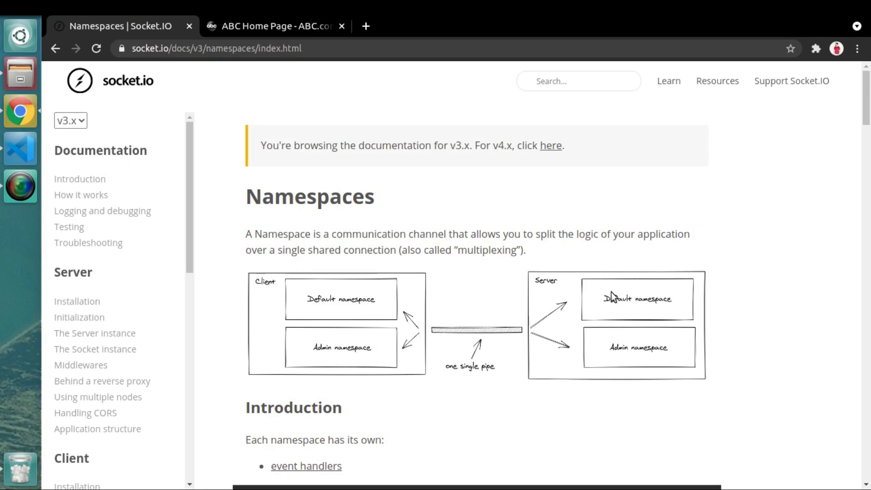
pyautogui.moveTo(643, 337)
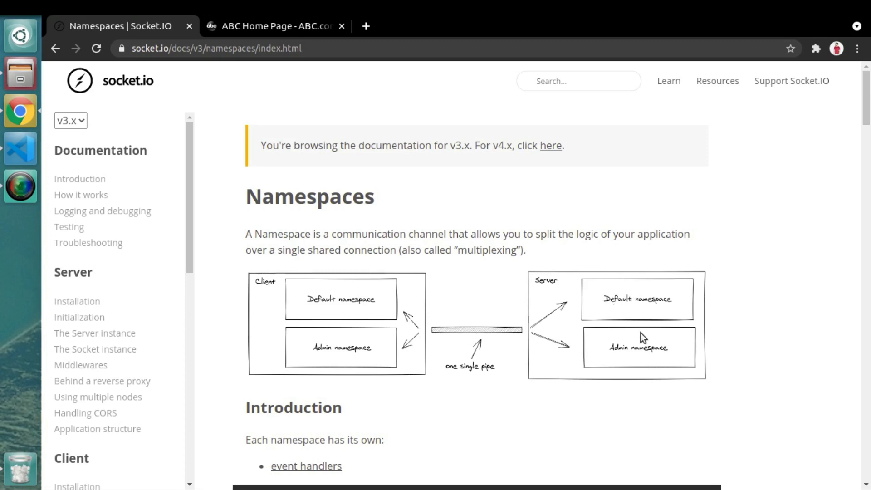
pyautogui.moveTo(535, 371)
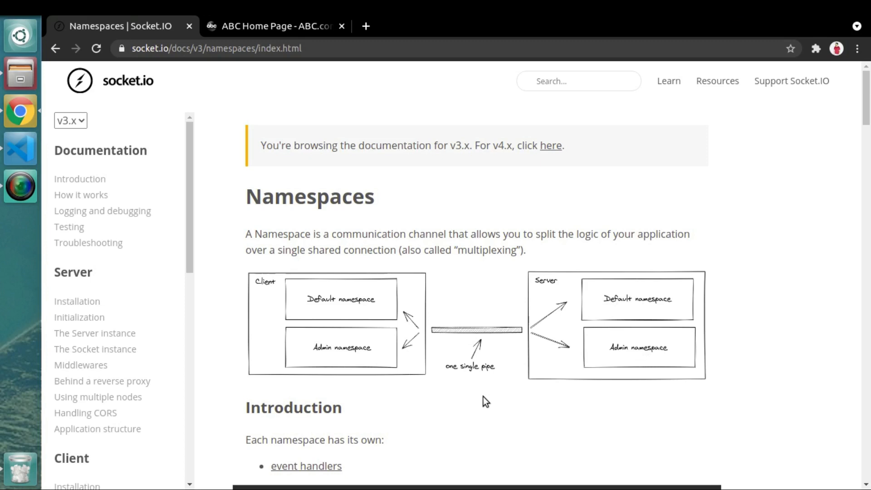
# - Scroll the Namespaces page past middleware and use-case examples to the Main namespace section
pyautogui.scroll(-3)
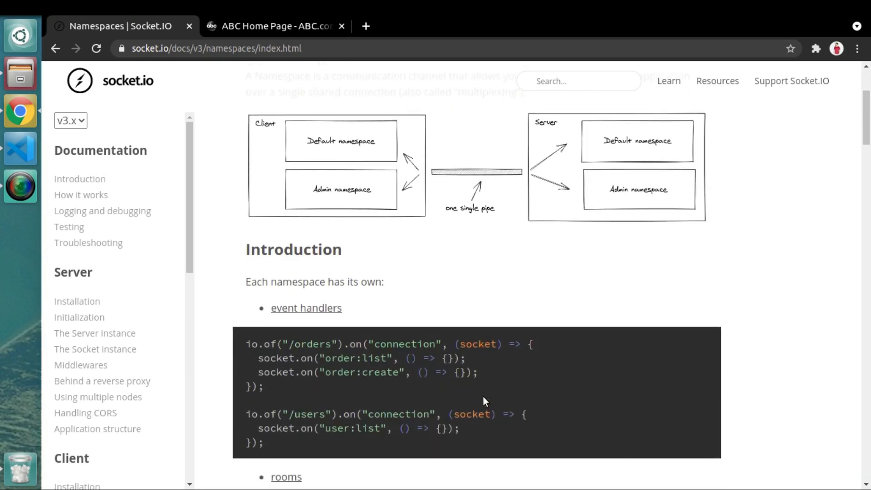
pyautogui.moveTo(510, 292)
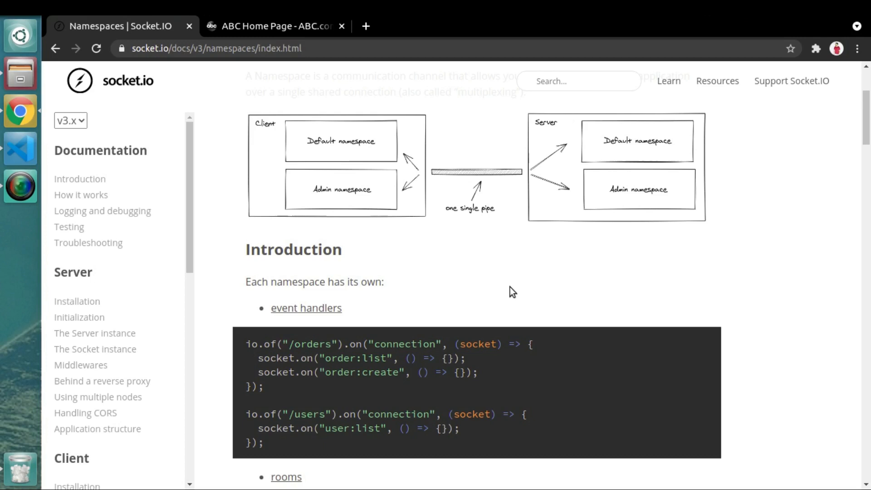
pyautogui.scroll(-3)
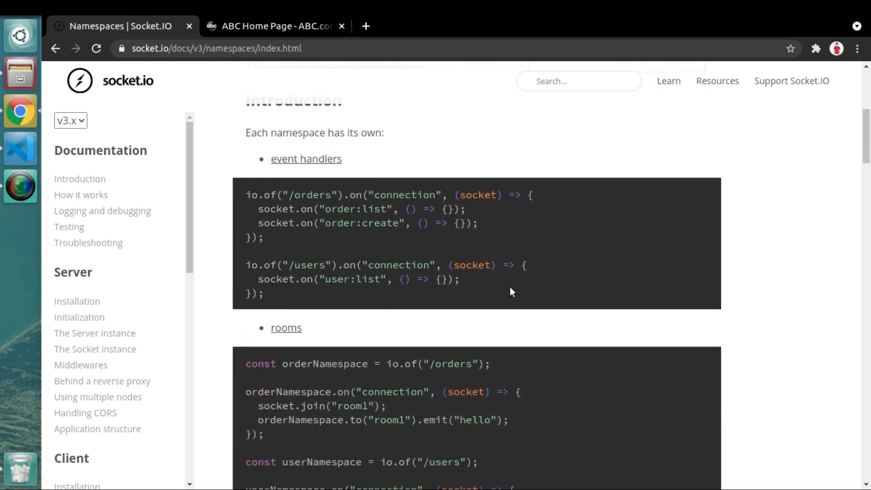
pyautogui.scroll(-3)
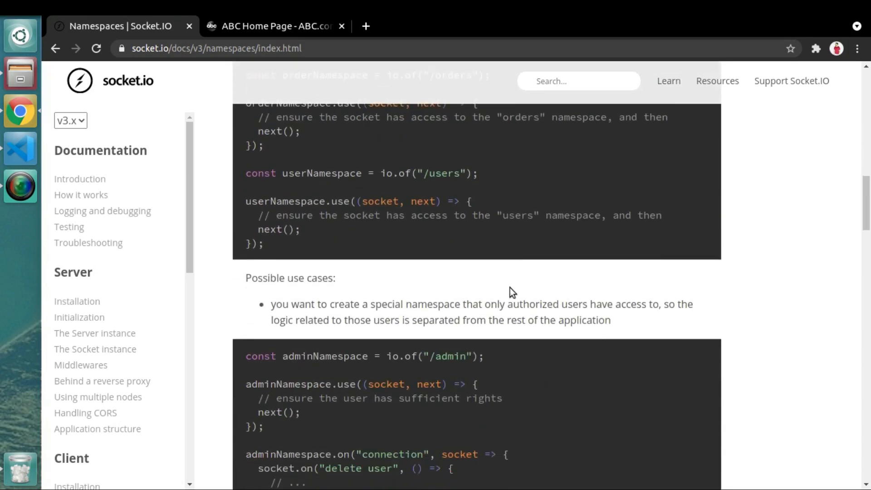
pyautogui.scroll(-3)
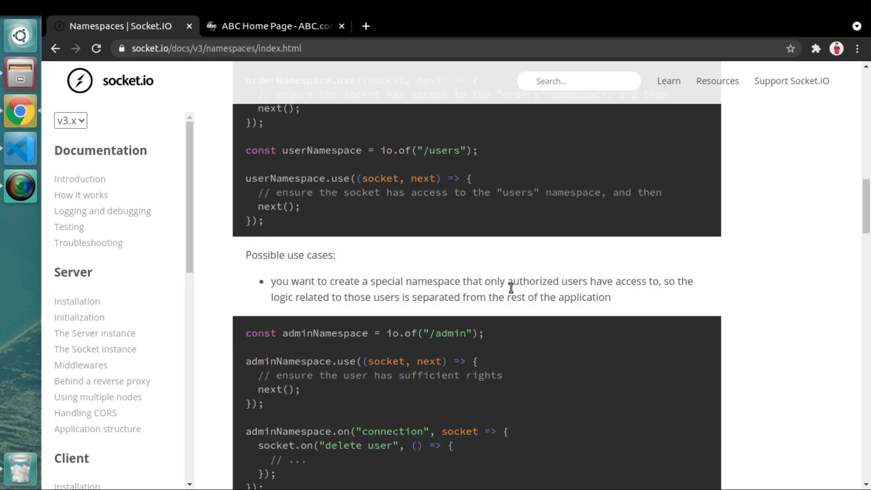
pyautogui.scroll(-3)
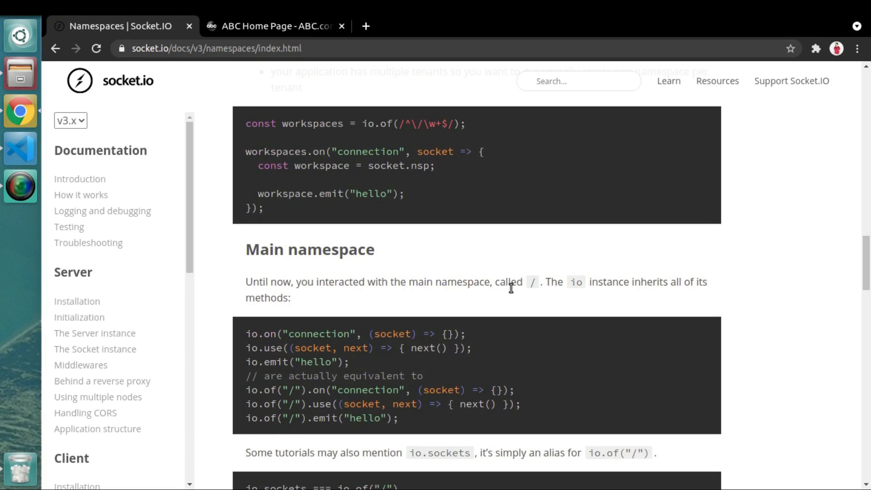
pyautogui.moveTo(524, 285)
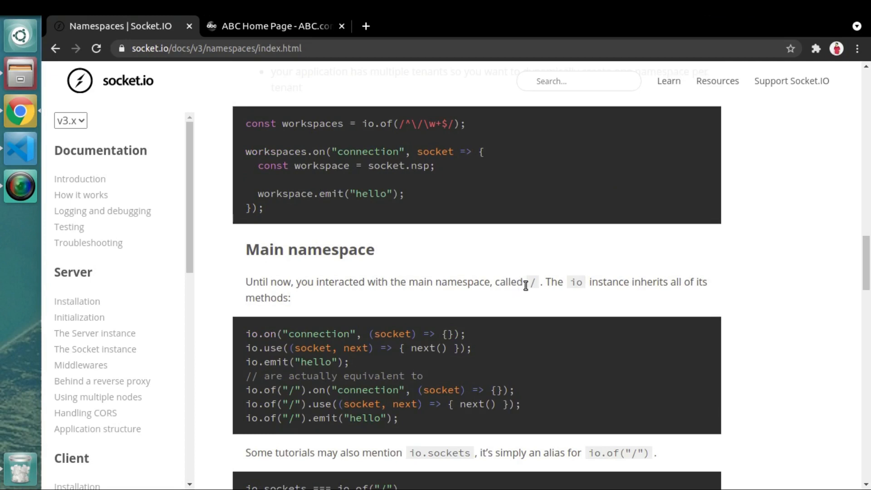
# - Highlight the main namespace name '/' and read on through Custom namespaces and Client initialization
pyautogui.doubleClick(532, 281)
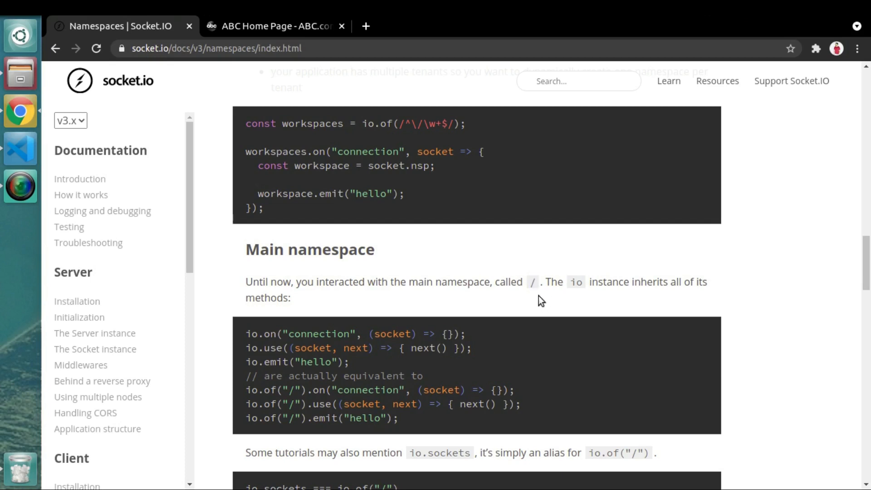
pyautogui.doubleClick(531, 282)
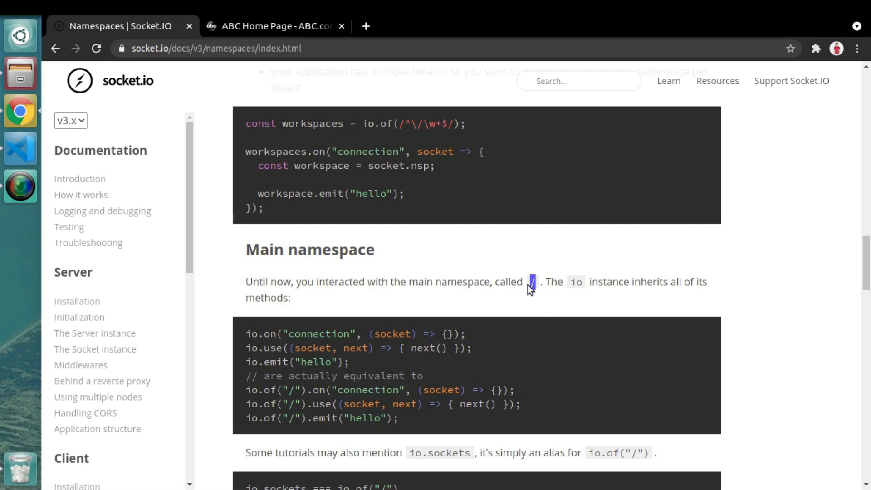
pyautogui.moveTo(530, 305)
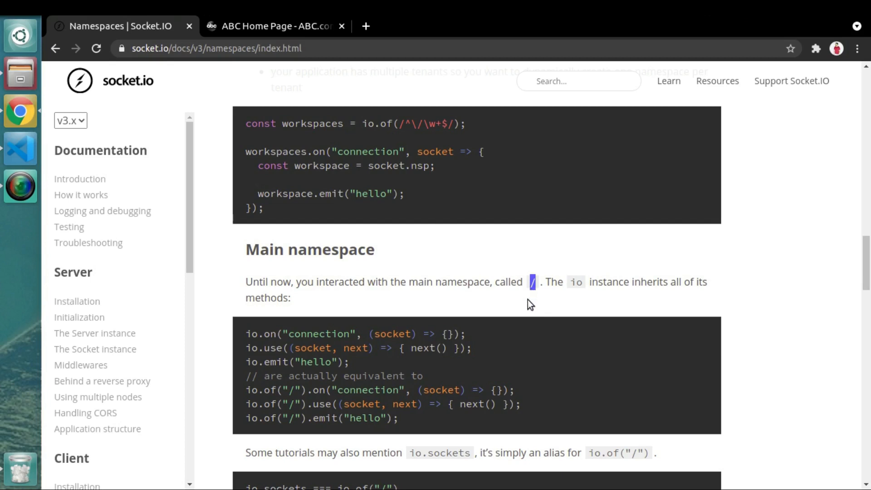
pyautogui.scroll(-3)
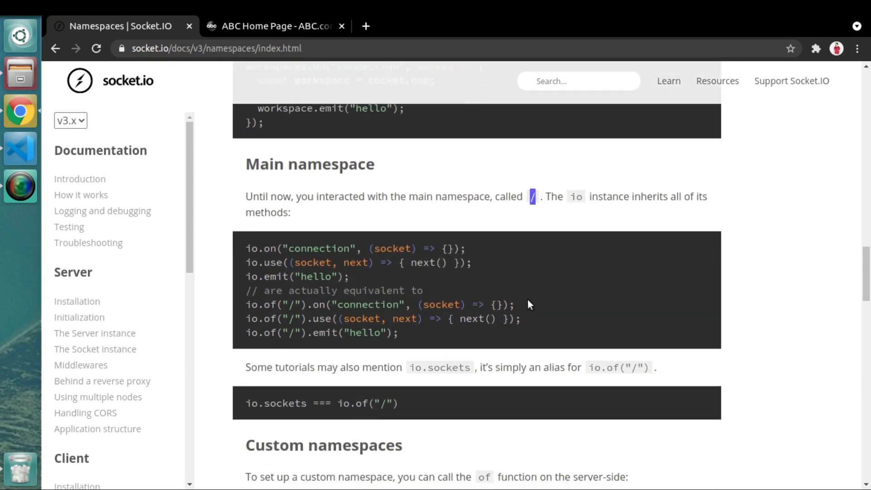
pyautogui.scroll(-3)
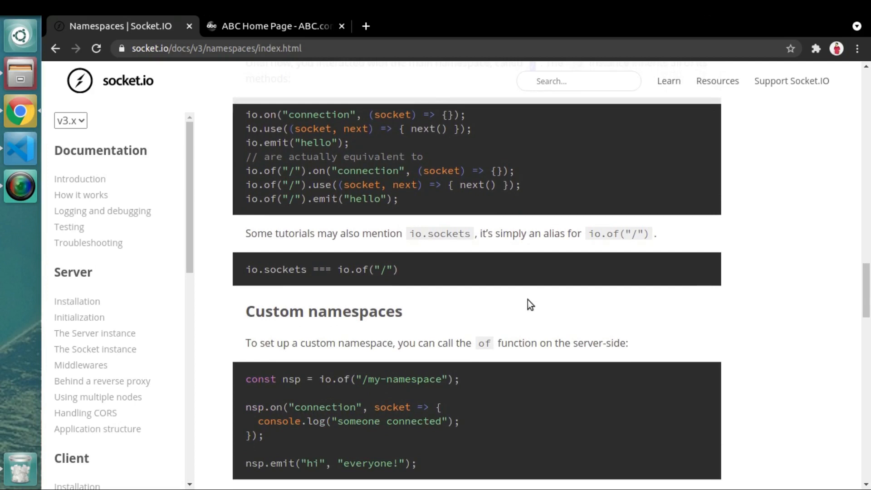
pyautogui.scroll(-3)
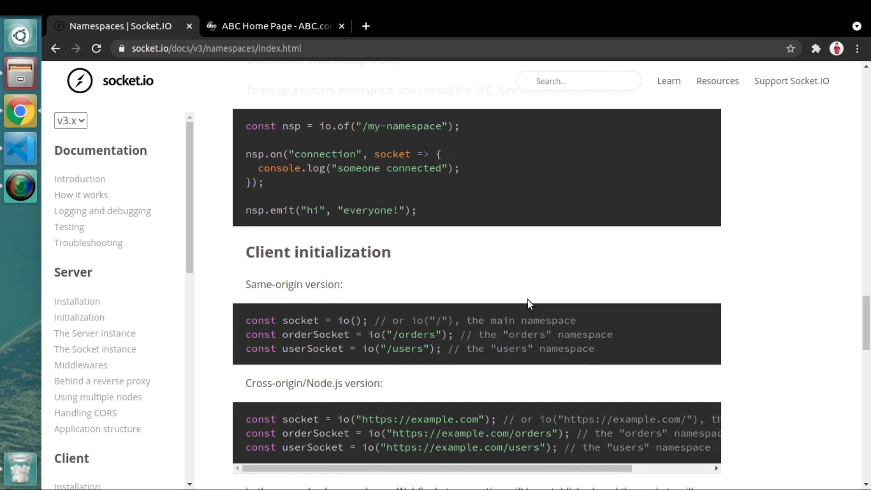
# - Return to client.js in VS Code and dismiss the shell-environment and update notices
pyautogui.click(20, 147)
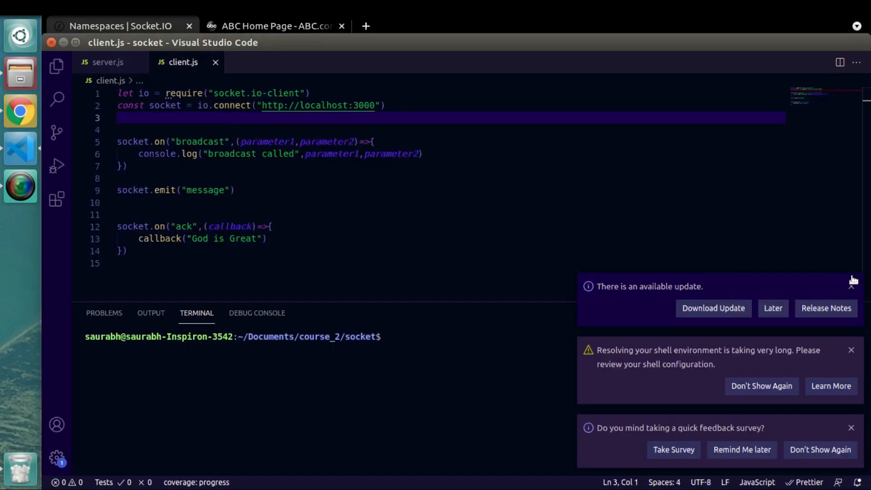
pyautogui.click(850, 349)
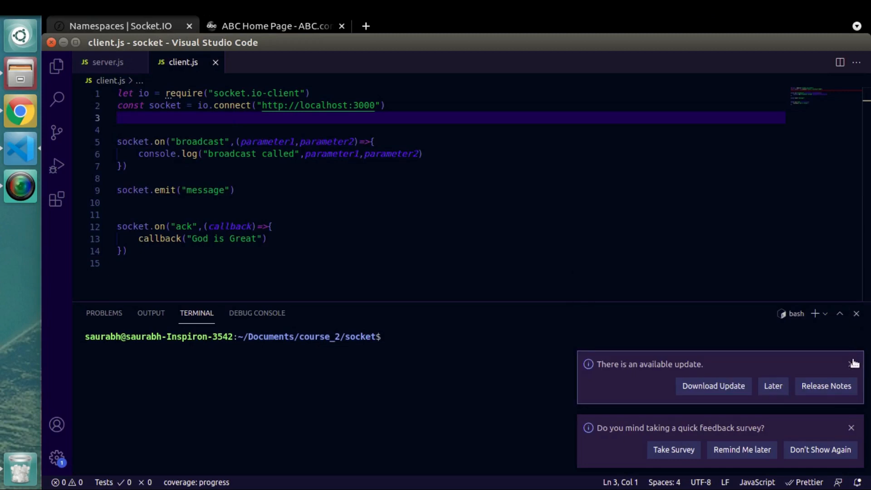
pyautogui.click(854, 364)
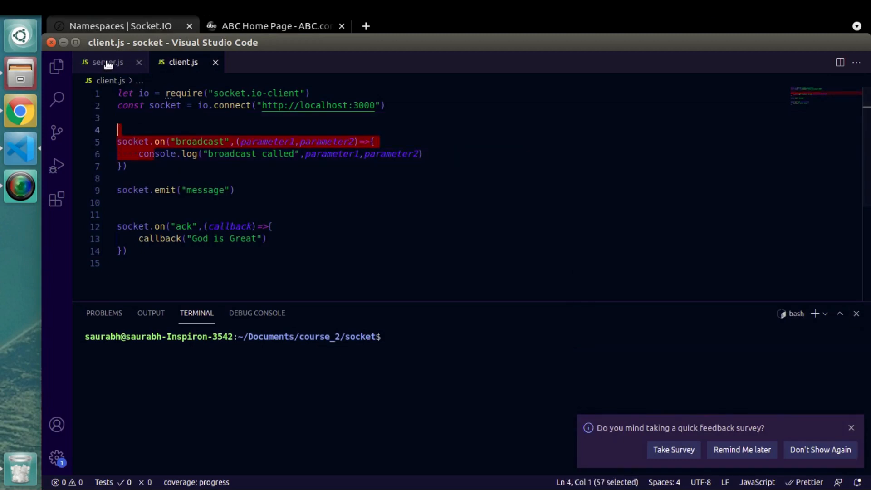
# - In server.js, declare const namespace1 = io("/jhm") and begin an io.on("connection") handler below it
pyautogui.click(105, 62)
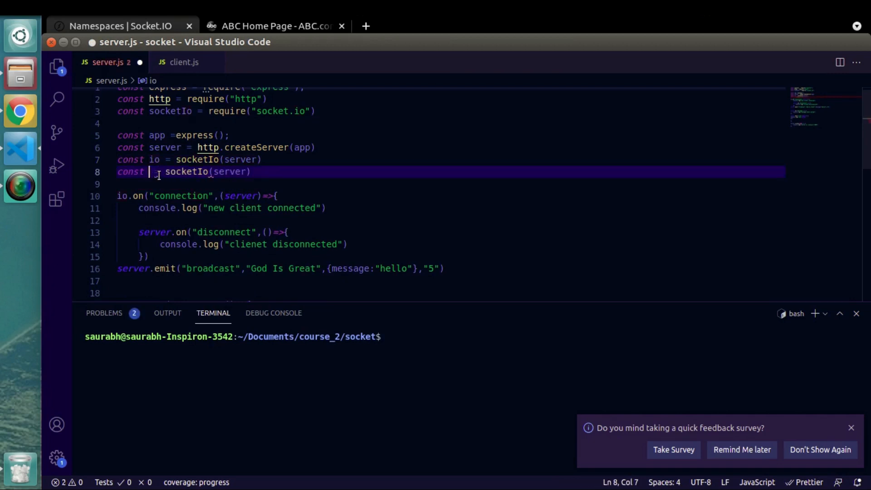
pyautogui.moveTo(164, 171); pyautogui.dragTo(250, 170)
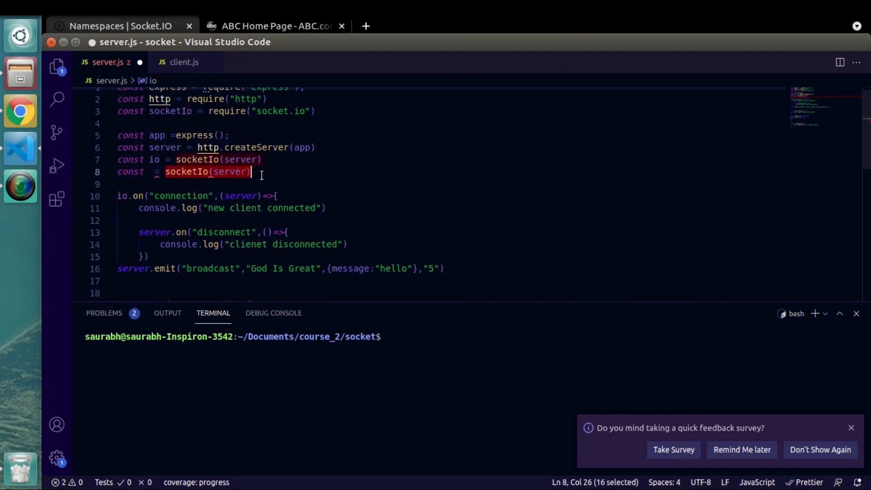
pyautogui.press('Delete')
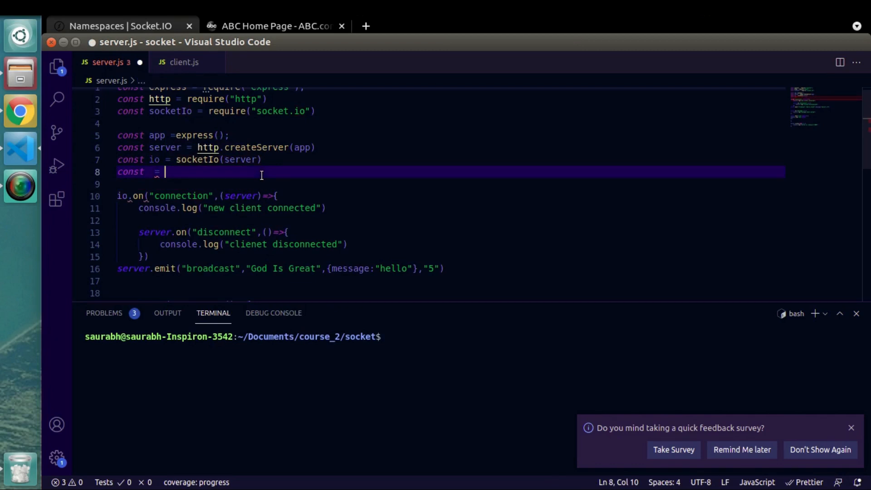
pyautogui.press('BackSpace')
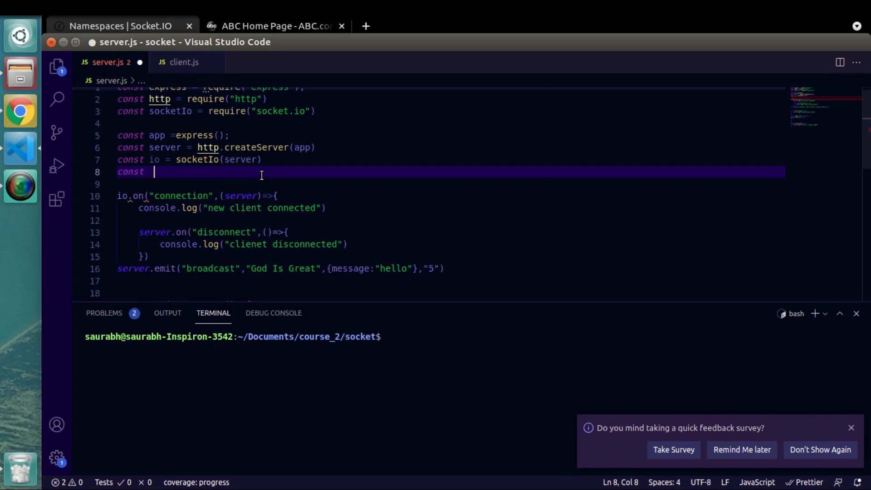
pyautogui.write('namespace1 =')
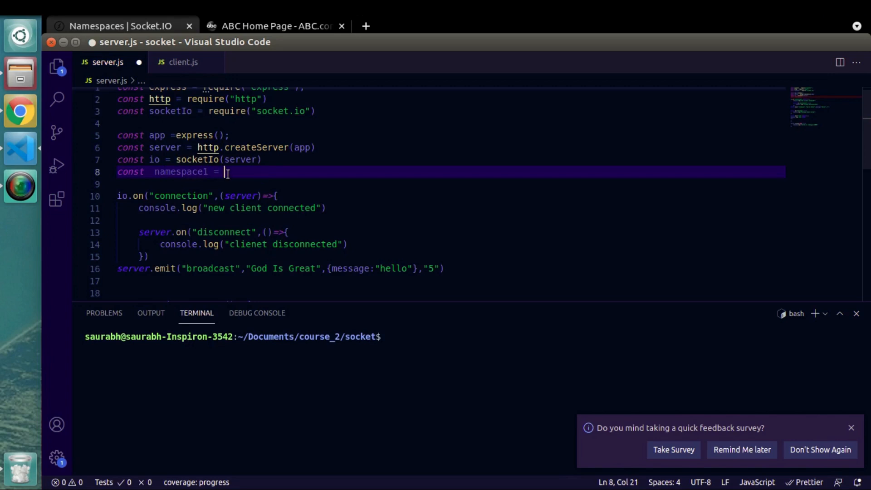
pyautogui.doubleClick(155, 160)
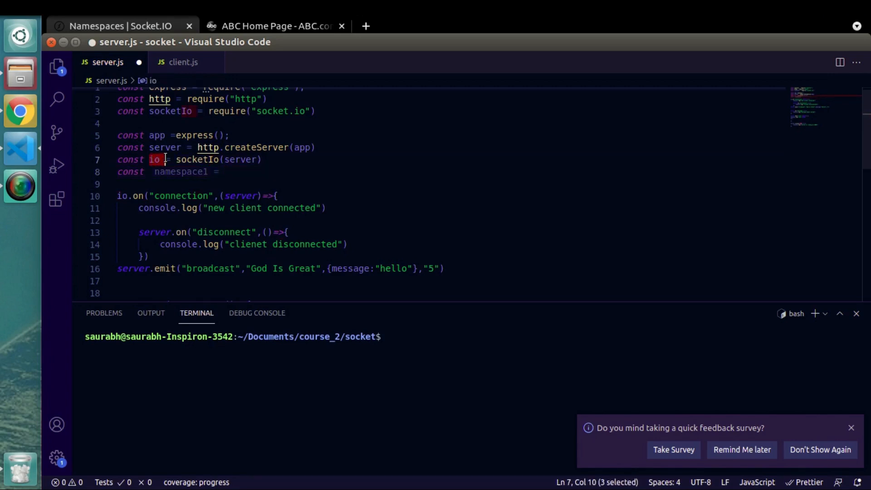
pyautogui.write('i')
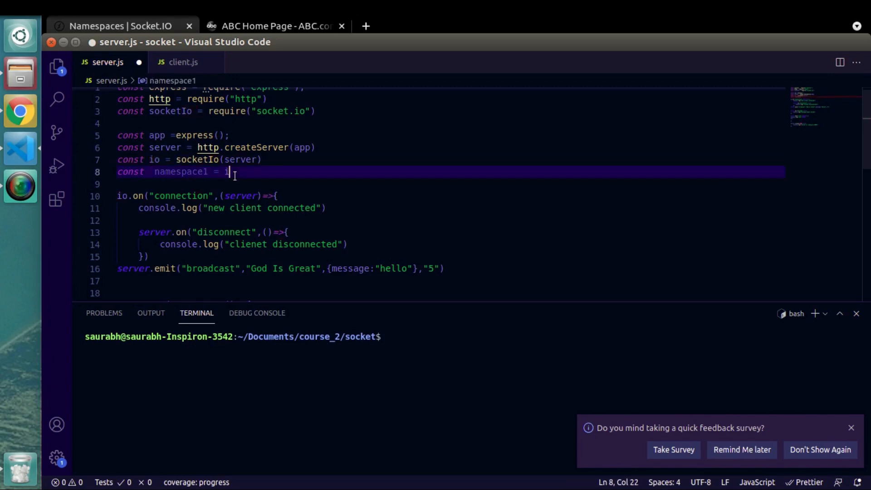
pyautogui.write('io')
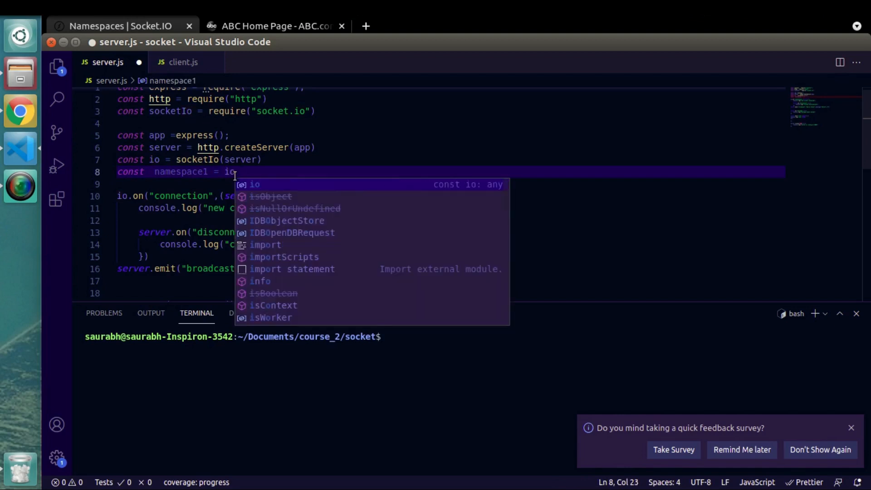
pyautogui.write('("/")')
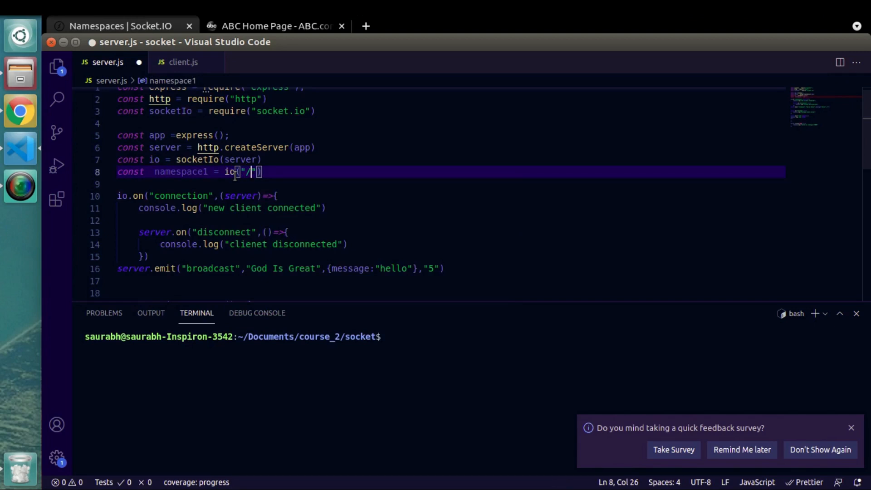
pyautogui.write('jhm')
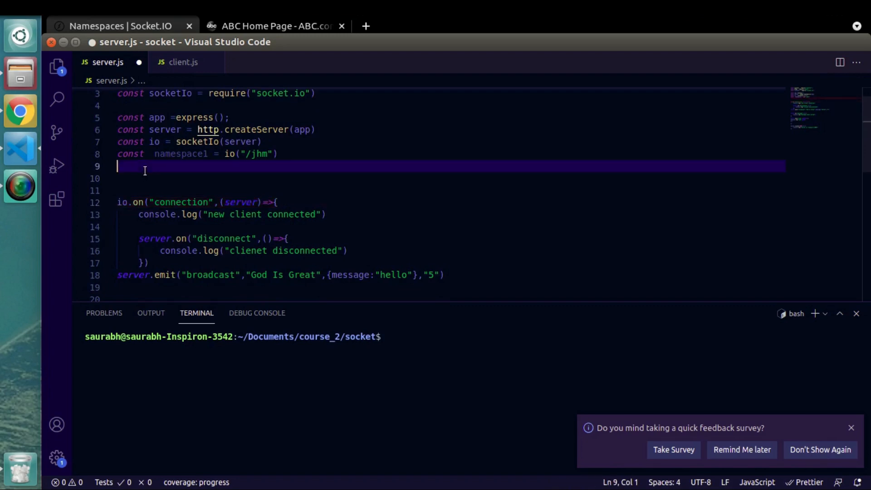
pyautogui.write('io.on("connection",(server)=>{')
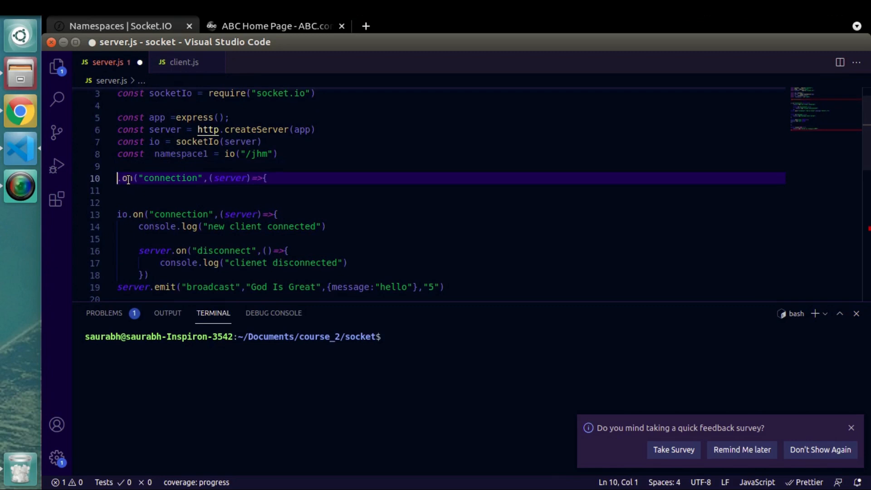
# - Attach the connection handler to namespace1 and log 'User Connnected to namespace1'
pyautogui.write('name')
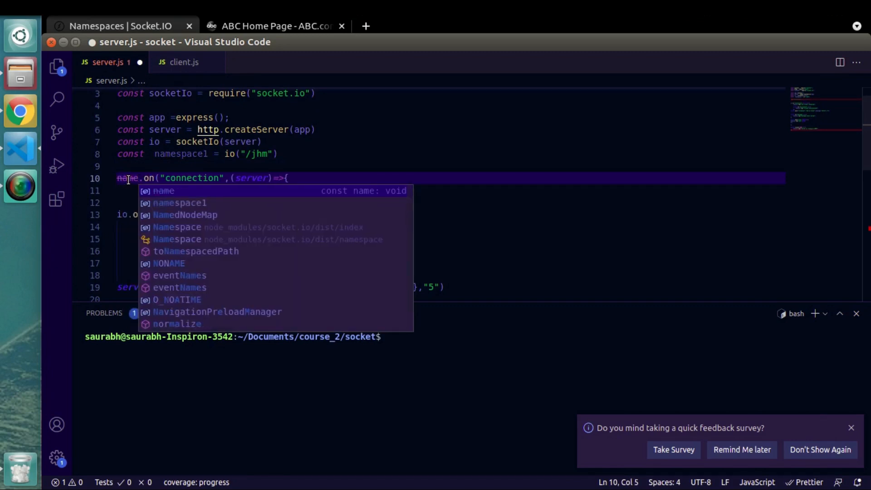
pyautogui.click(179, 202)
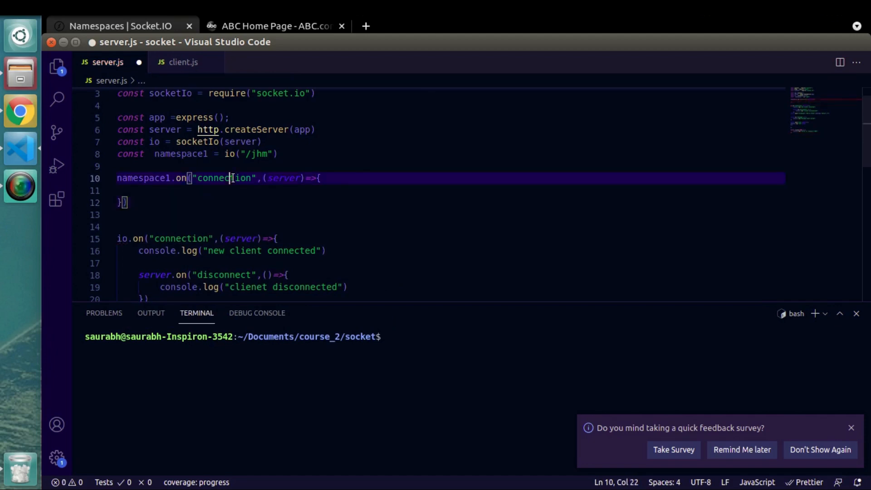
pyautogui.doubleClick(222, 177)
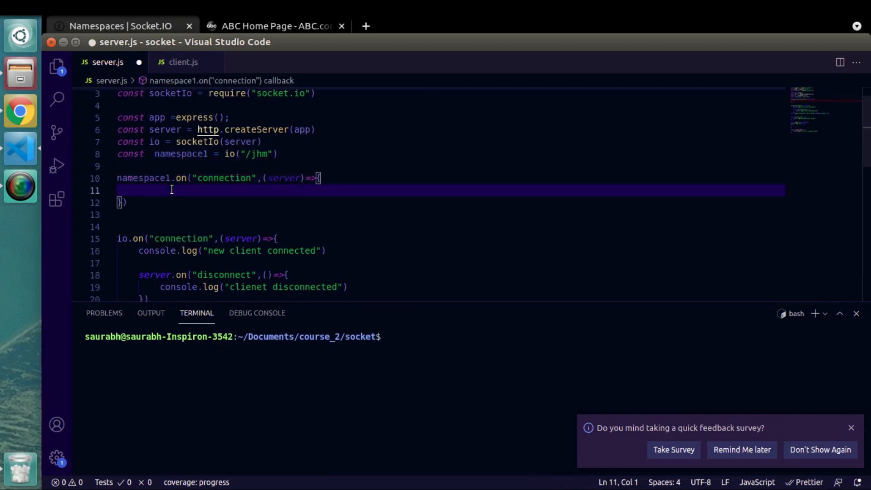
pyautogui.write('console.log("User Connnected to')
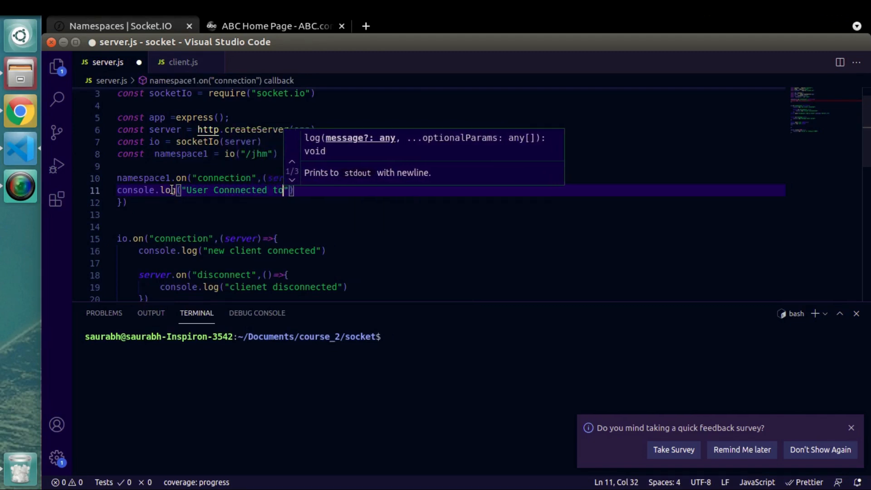
pyautogui.write('namespace')
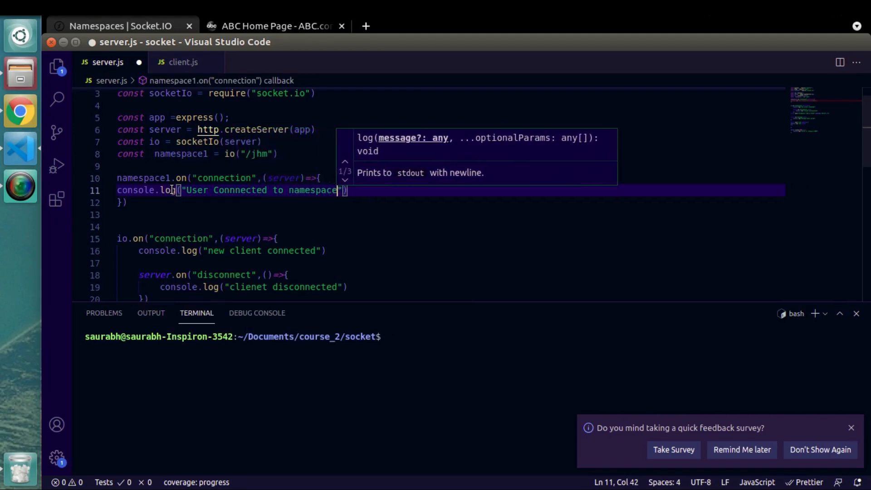
pyautogui.write('1')
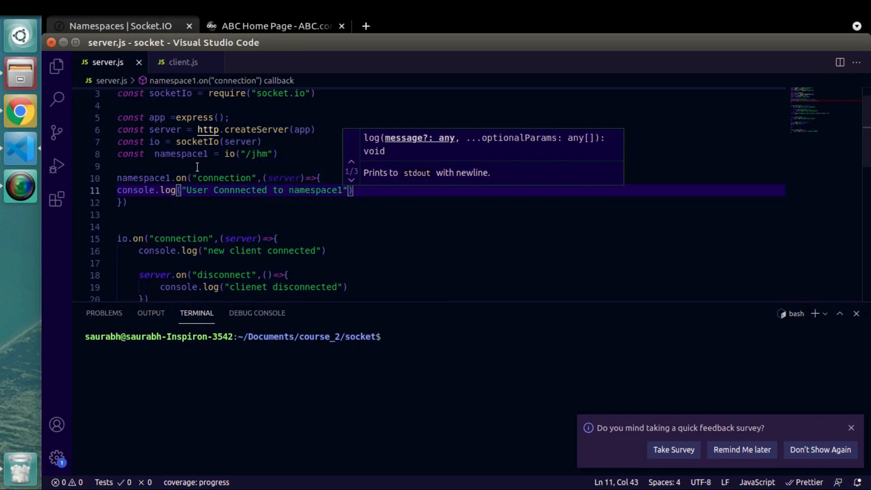
pyautogui.click(182, 62)
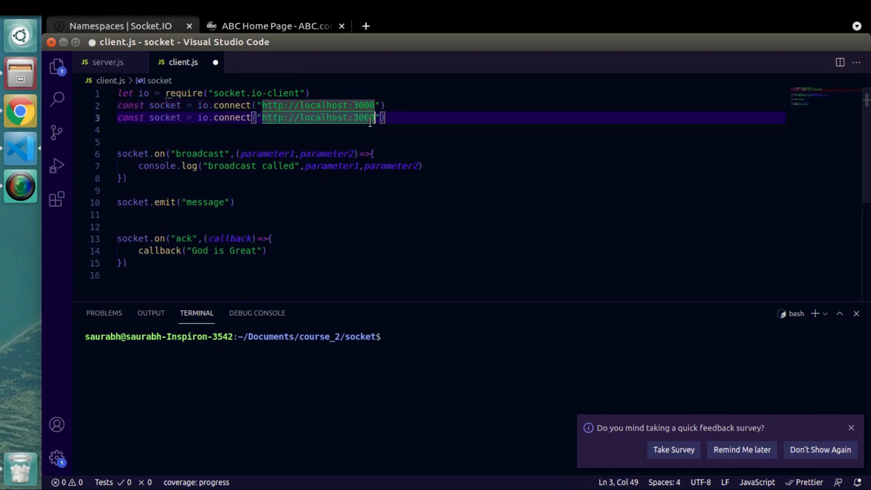
pyautogui.write('/')
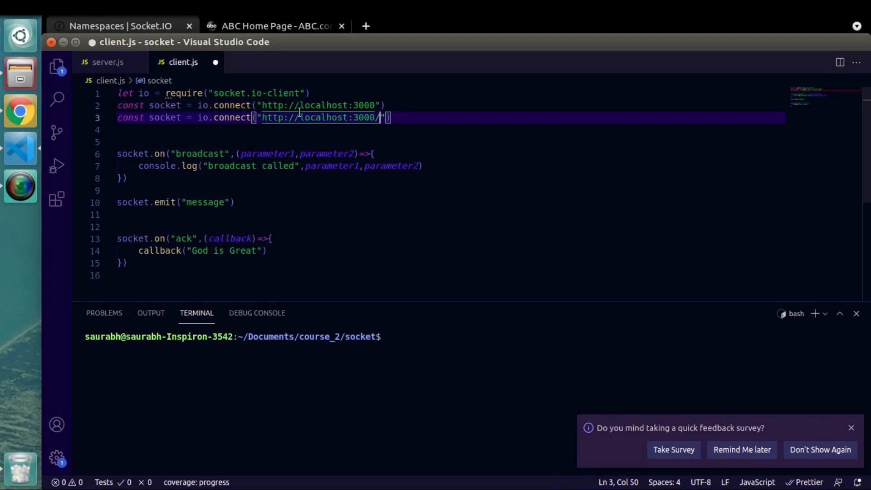
pyautogui.click(107, 61)
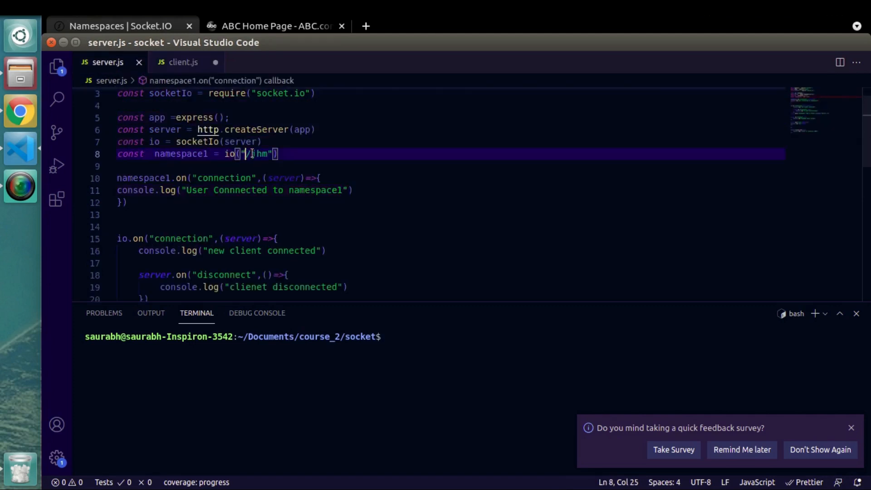
pyautogui.click(178, 62)
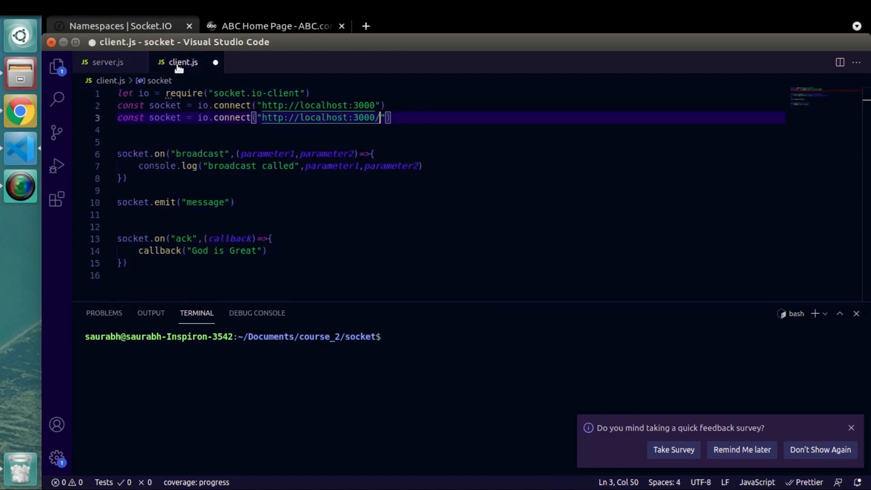
pyautogui.write('/jhm')
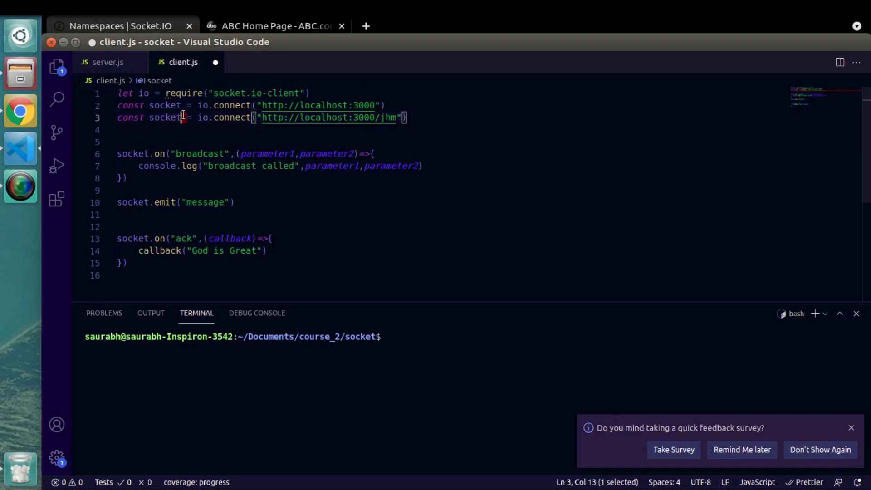
pyautogui.write('namespace1')
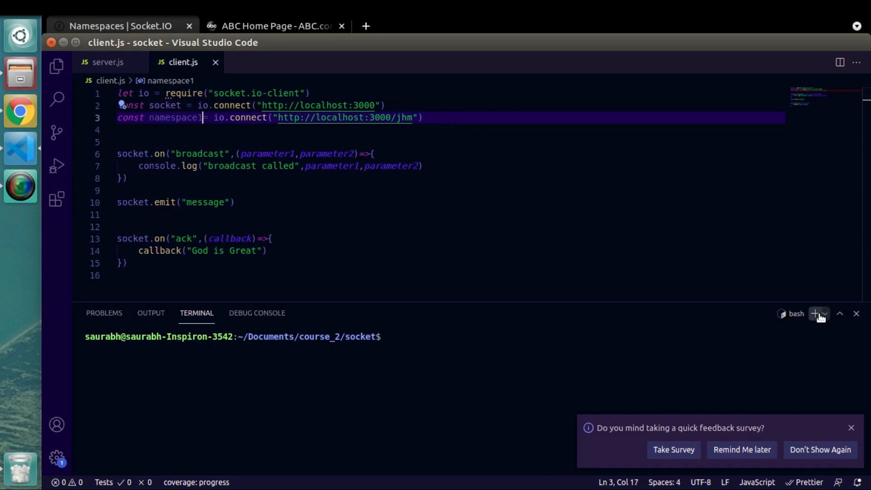
# - Split the terminal and run node server.js, which fails with TypeError: io is not a function
pyautogui.click(826, 314)
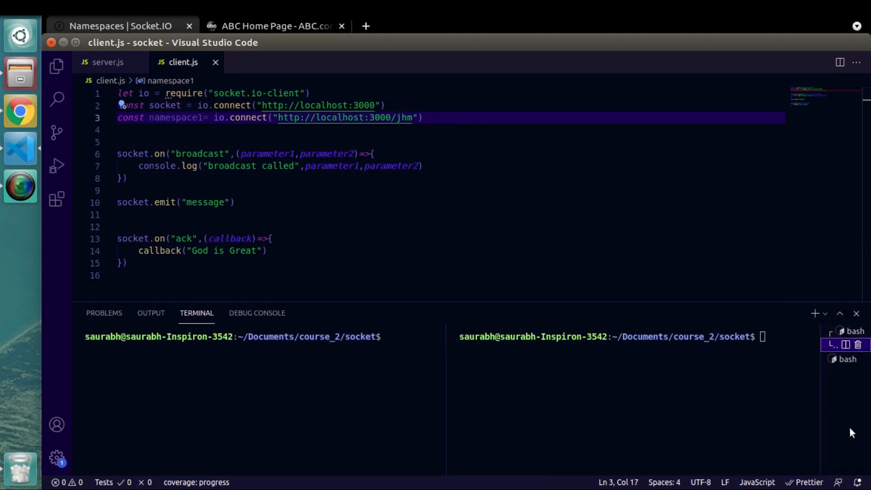
pyautogui.moveTo(349, 400)
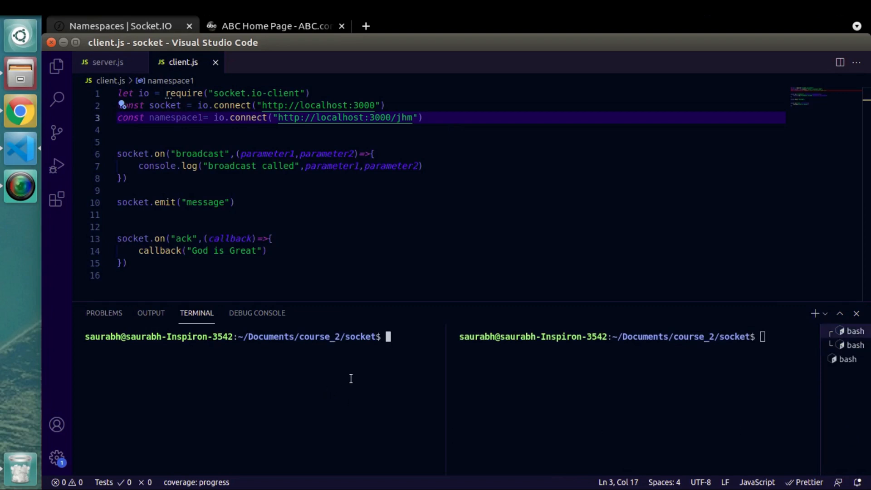
pyautogui.write('node')
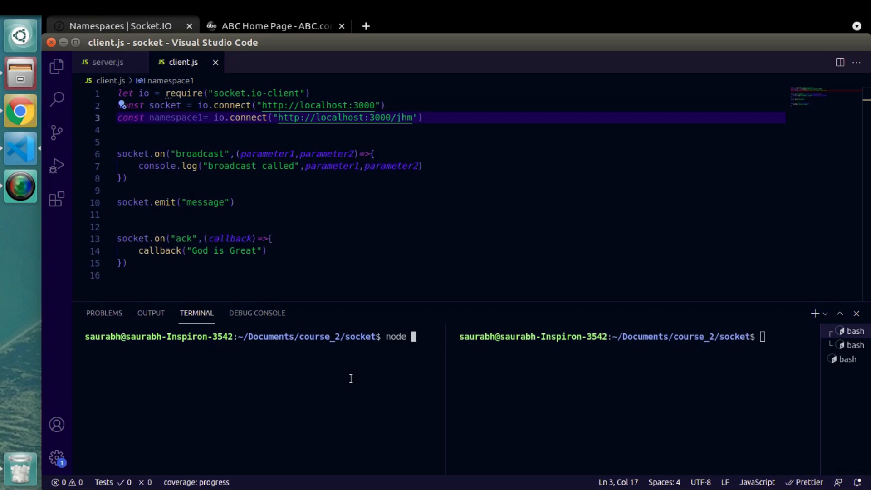
pyautogui.write('server.js')
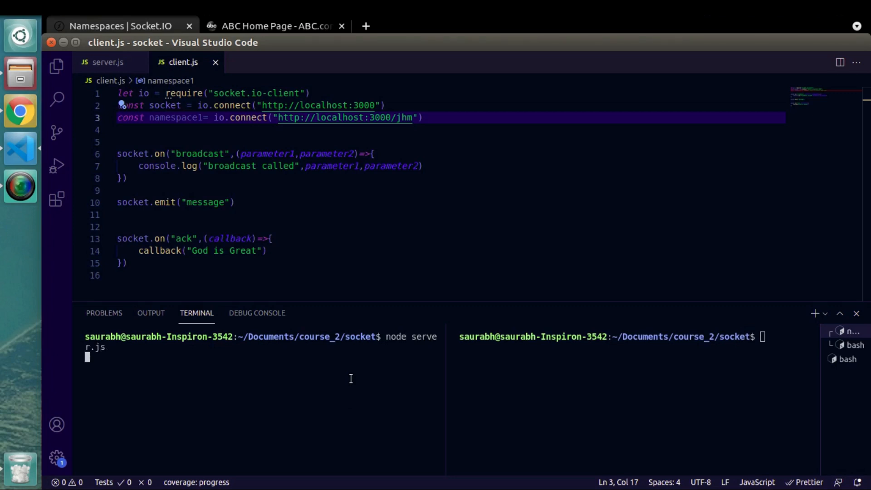
pyautogui.press('Return')
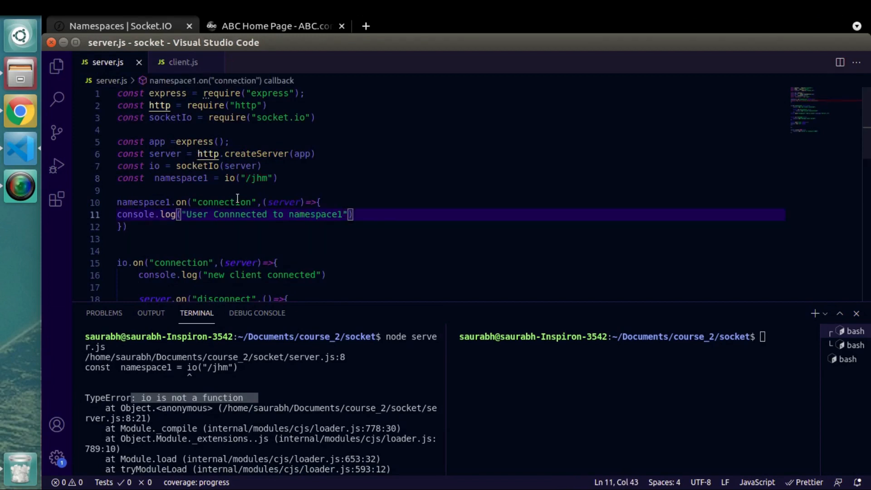
pyautogui.moveTo(21, 110)
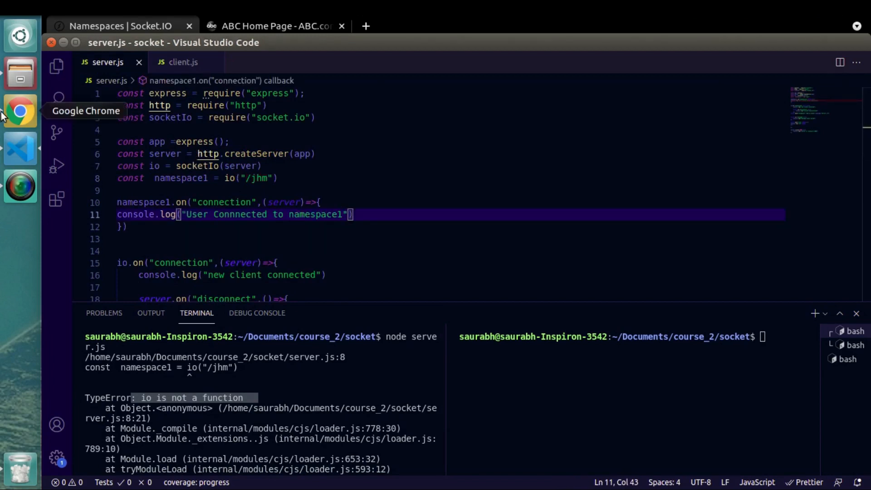
# - Look up the io.of namespace examples in Chrome's Socket.IO Namespaces docs
pyautogui.click(20, 109)
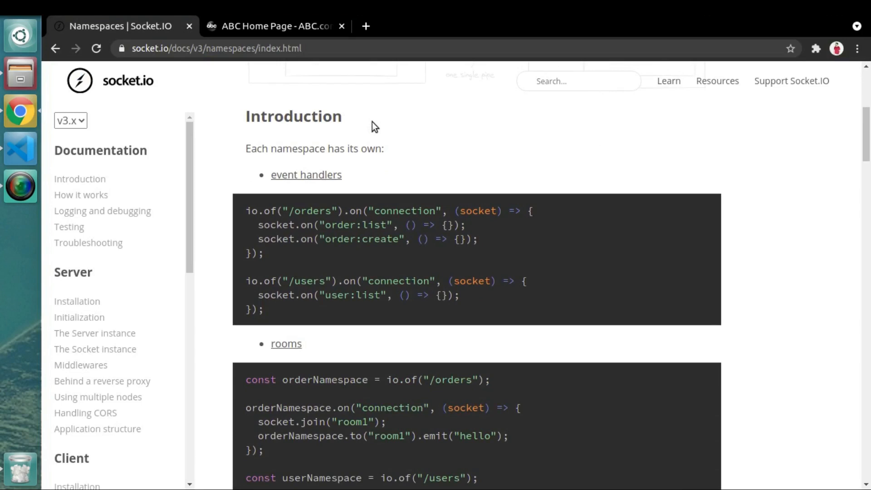
pyautogui.scroll(-3)
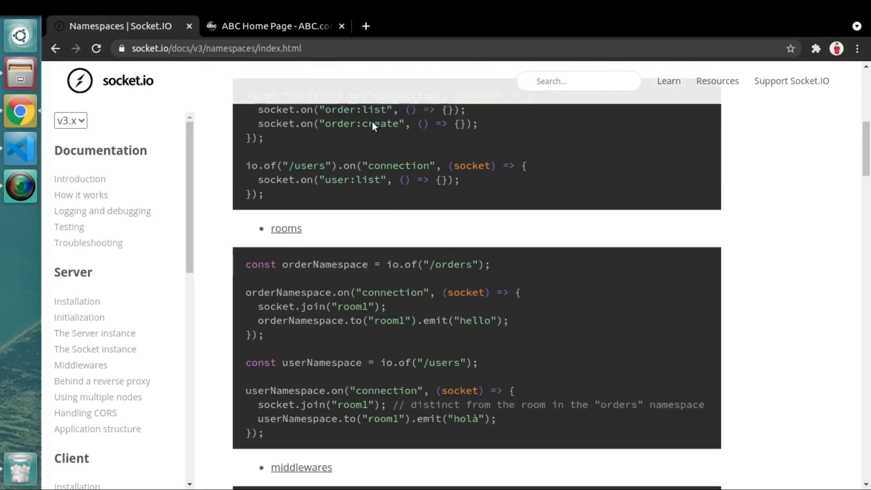
pyautogui.scroll(-3)
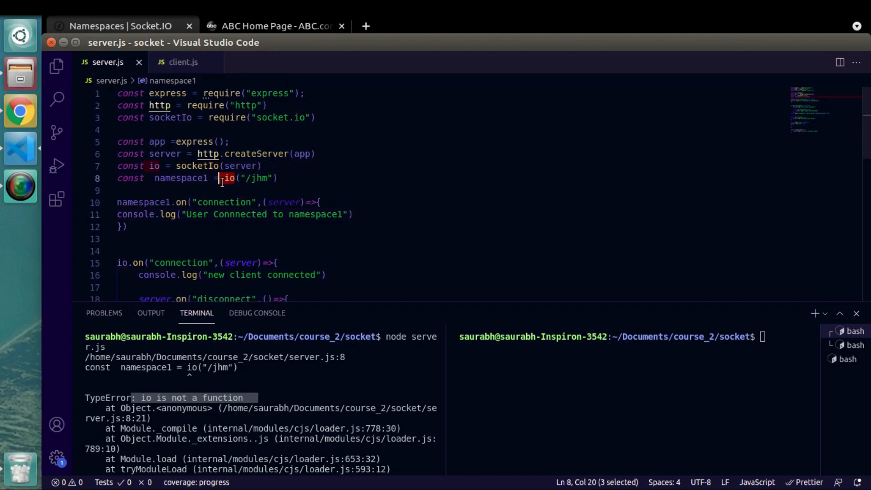
# - Change the call to io.of("/jhm") and run node client.js to log the namespace connection
pyautogui.write('.of')
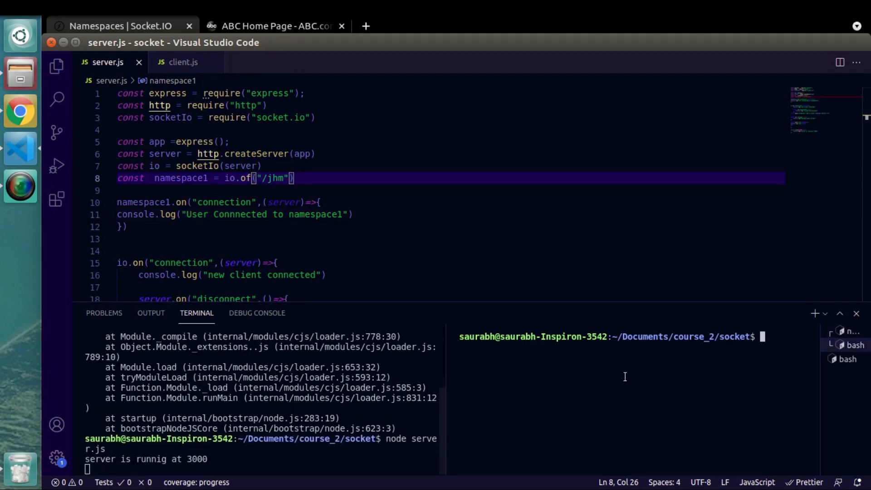
pyautogui.write('node client.js')
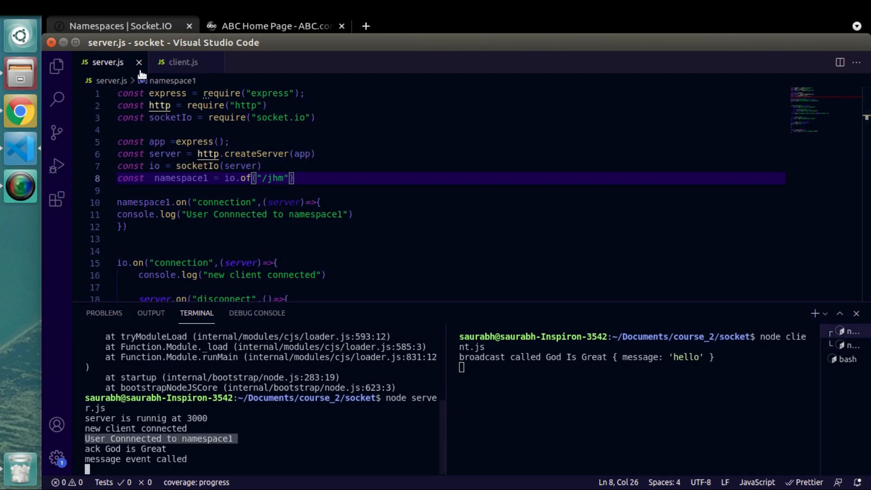
pyautogui.click(181, 62)
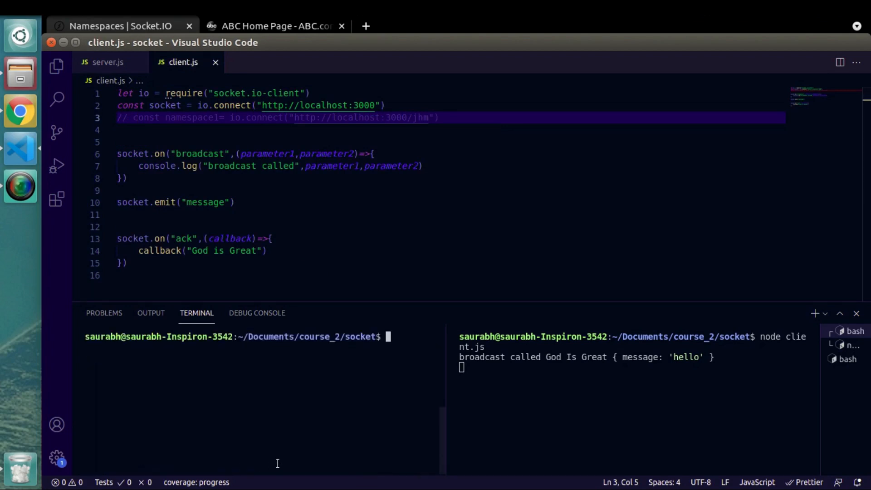
# - Restart the server with node server.js after commenting out the namespace1 connection
pyautogui.write('node server.js')
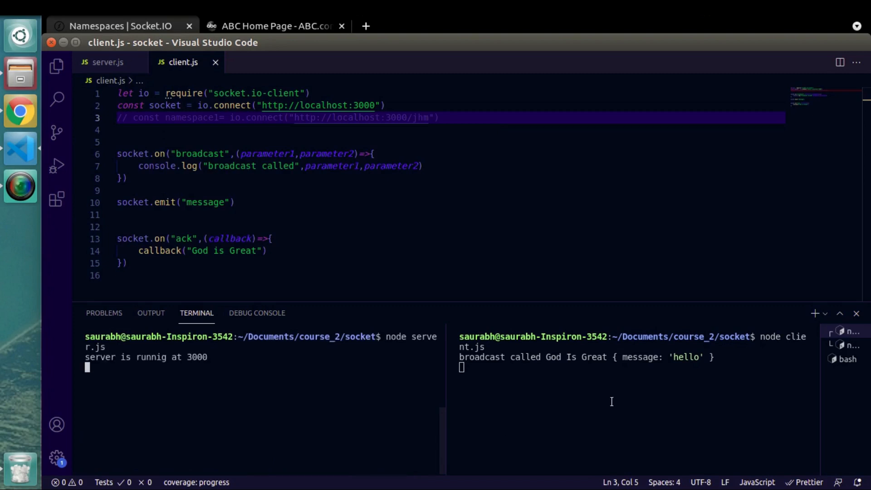
pyautogui.press('ctrl+c')
pyautogui.write('node client.js')
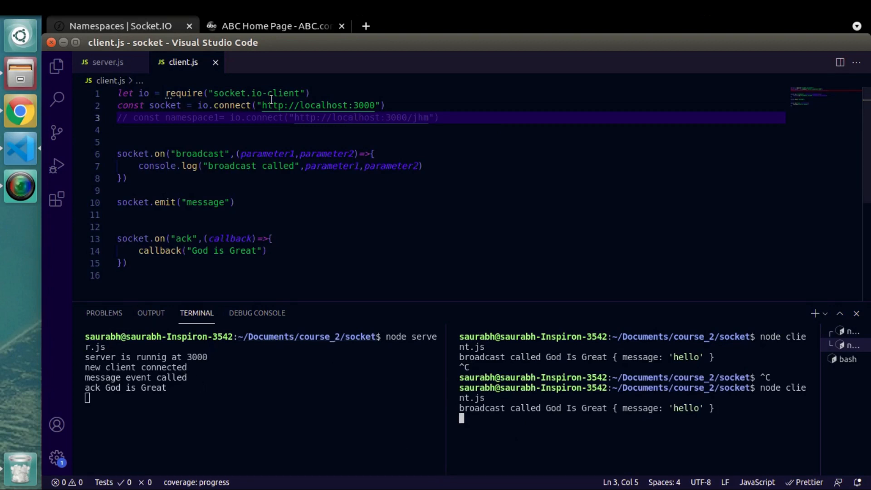
pyautogui.moveTo(164, 105)
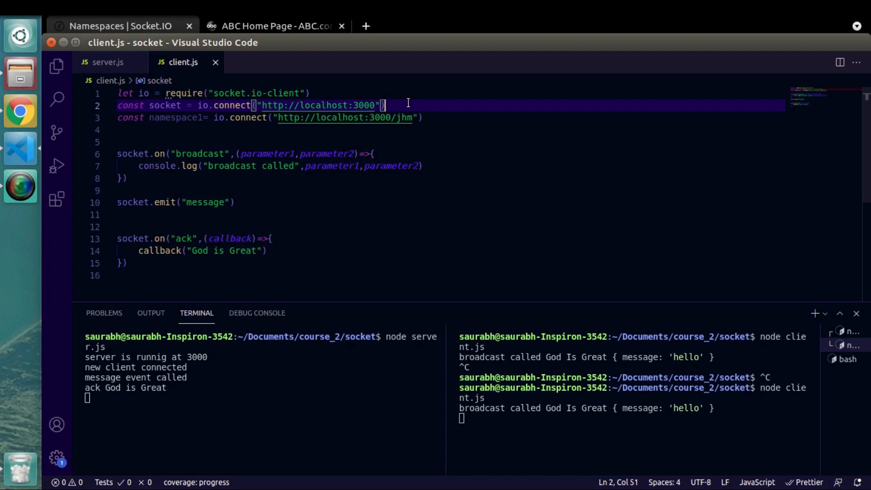
pyautogui.moveTo(438, 109)
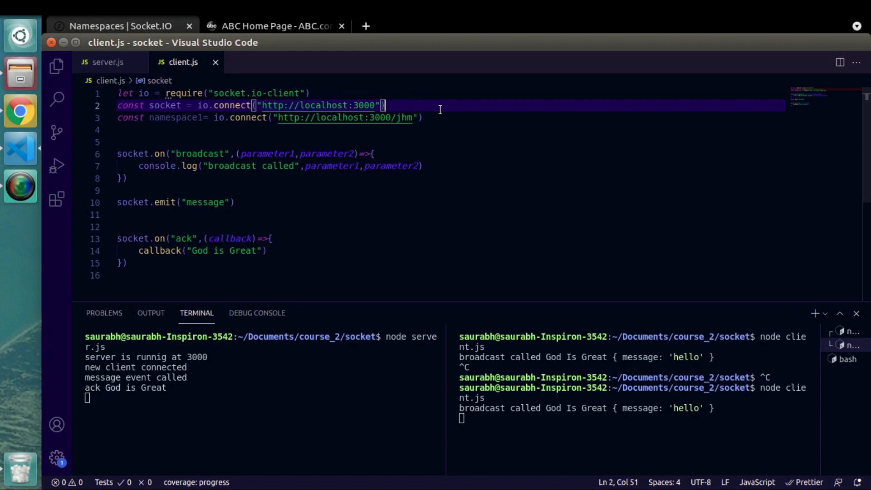